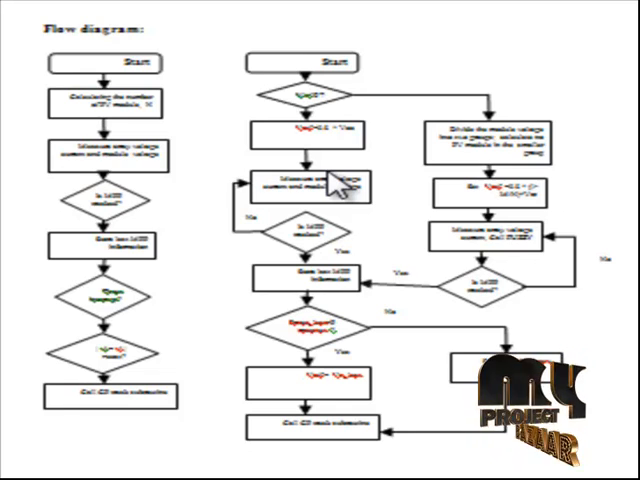
pyautogui.moveTo(416, 180)
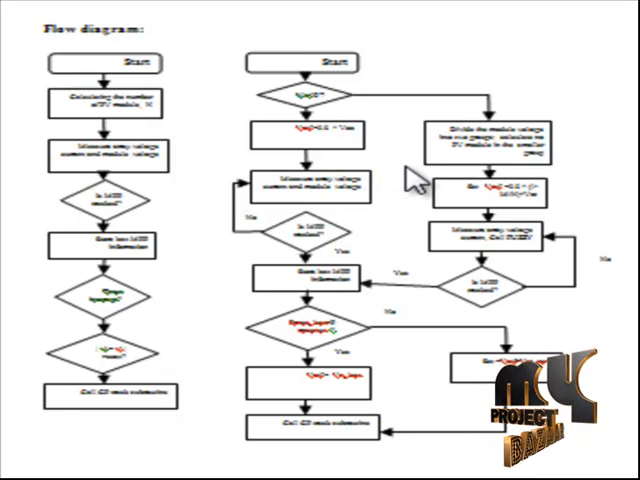
pyautogui.moveTo(240, 316)
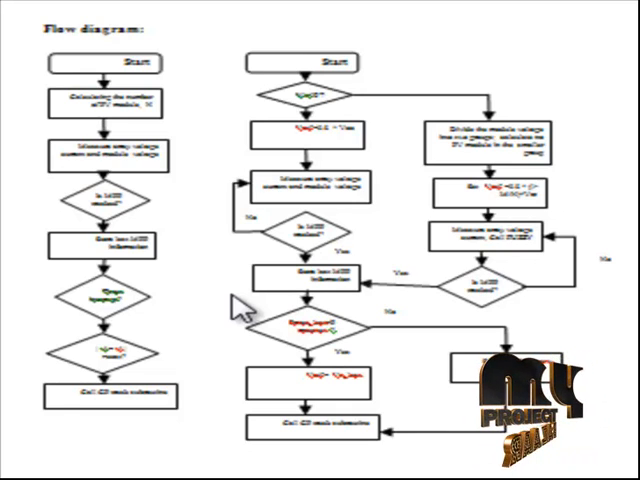
pyautogui.moveTo(130, 284)
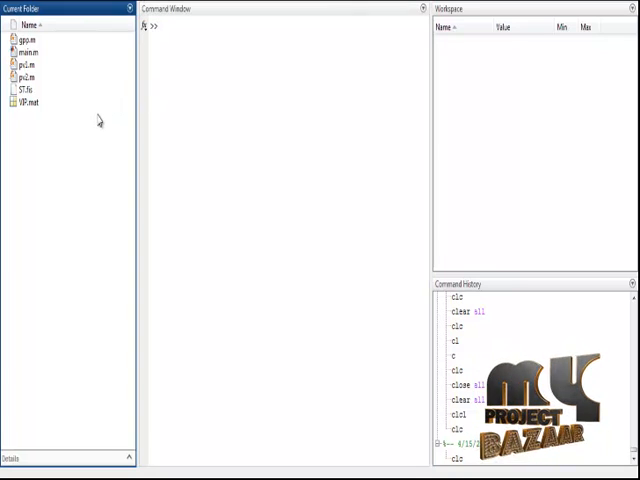
pyautogui.moveTo(536, 324)
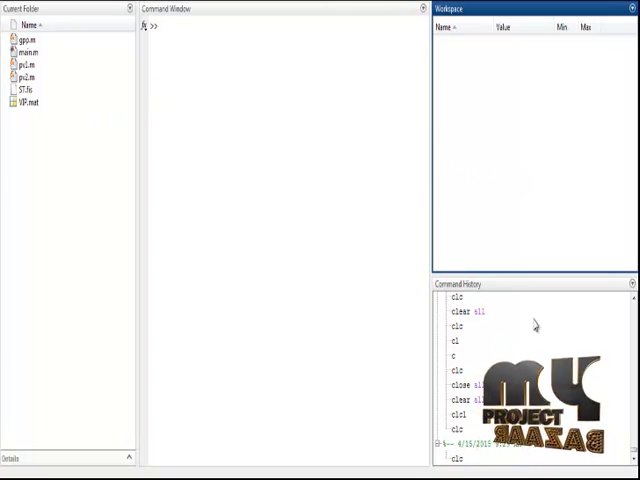
# Run main.m from the Current Folder panel, producing the Group 1 P-V subassembly figure.
pyautogui.click(456, 340)
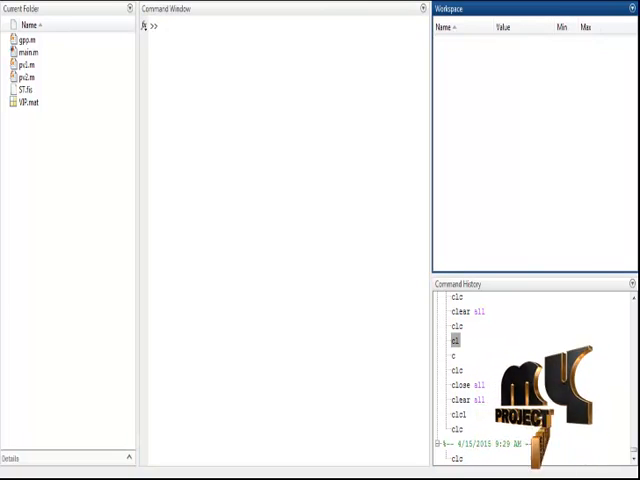
pyautogui.moveTo(510, 336)
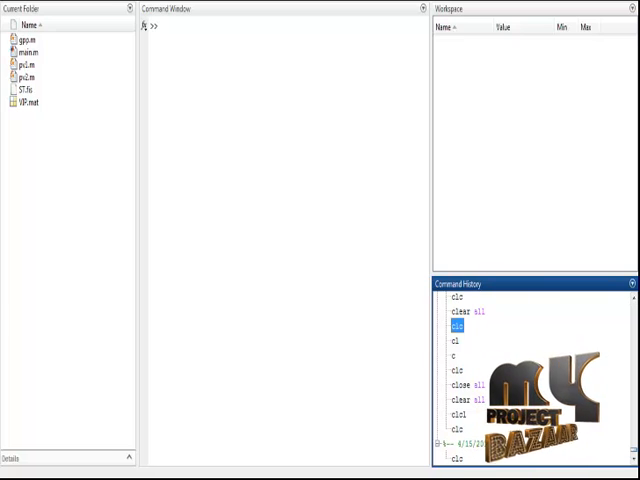
pyautogui.moveTo(62, 128)
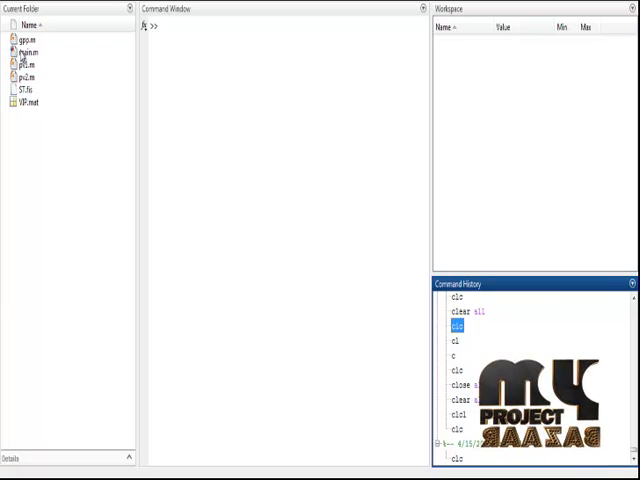
pyautogui.rightClick(28, 40)
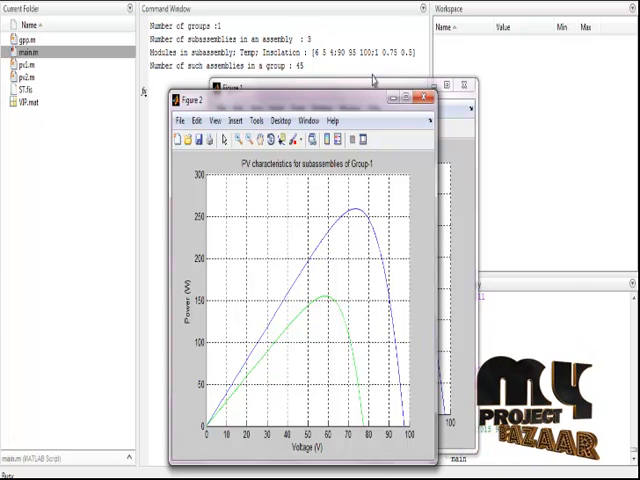
pyautogui.moveTo(366, 96)
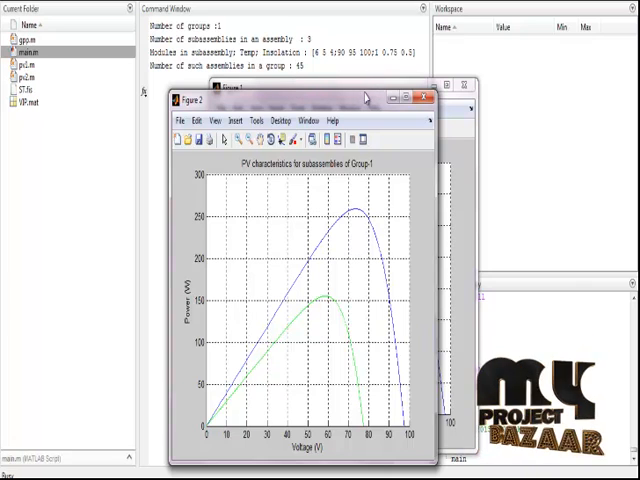
pyautogui.click(422, 98)
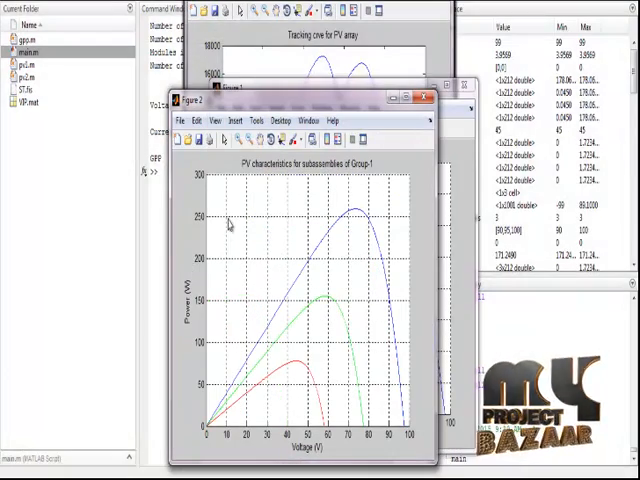
pyautogui.moveTo(370, 210)
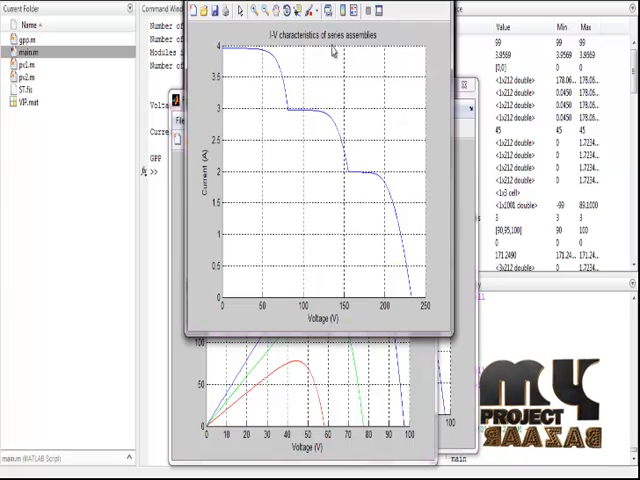
pyautogui.moveTo(304, 310)
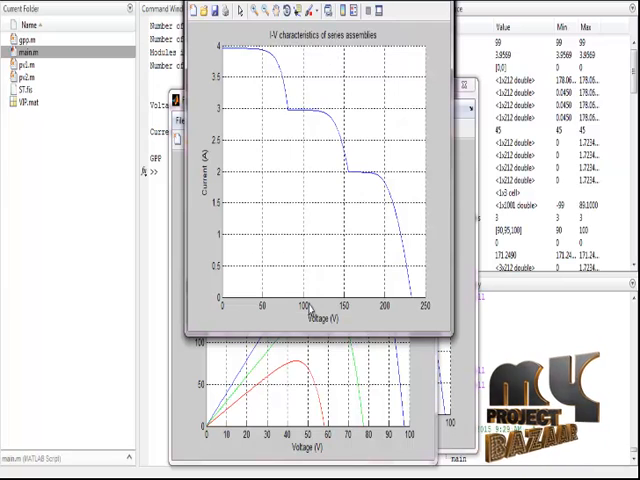
pyautogui.moveTo(244, 200)
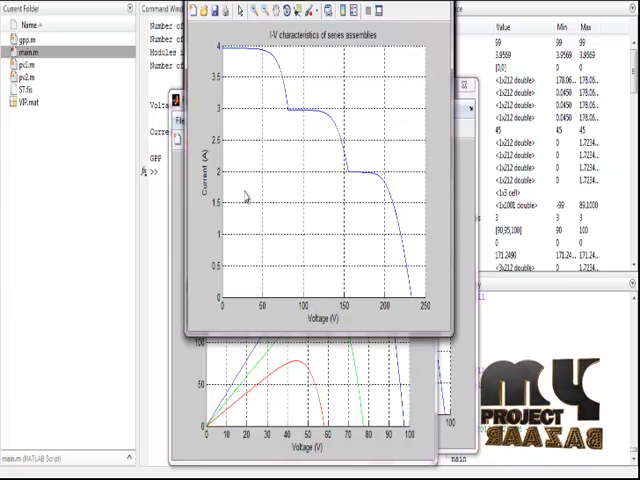
pyautogui.moveTo(238, 212)
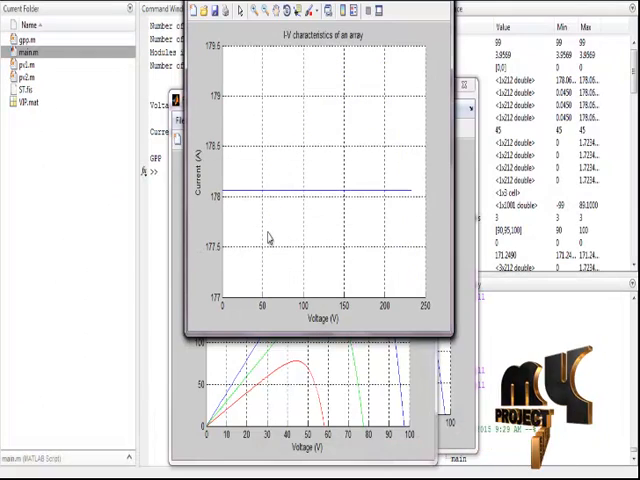
pyautogui.moveTo(312, 172)
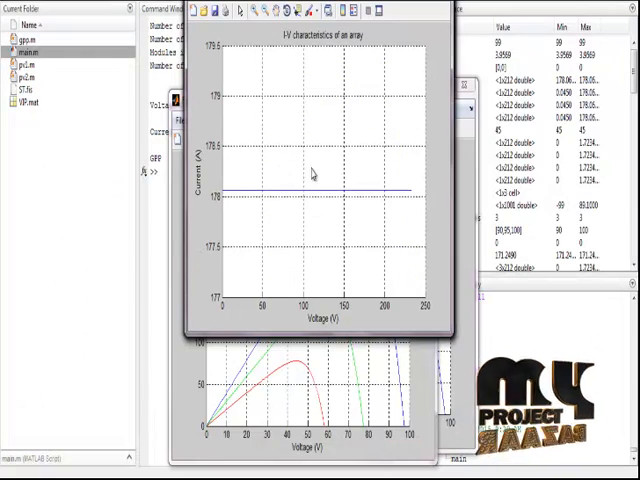
pyautogui.moveTo(368, 48)
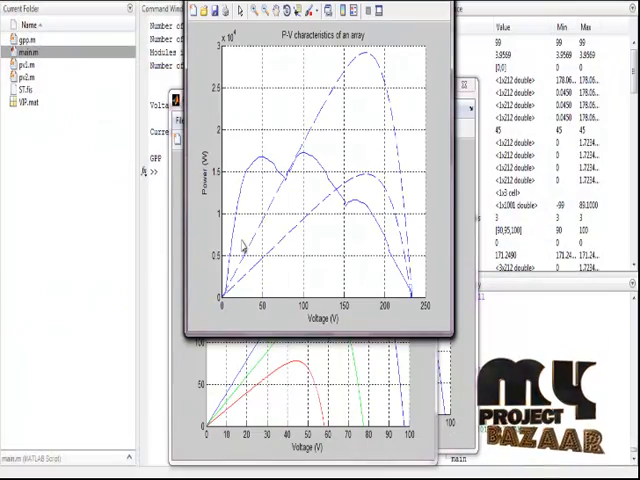
pyautogui.moveTo(304, 110)
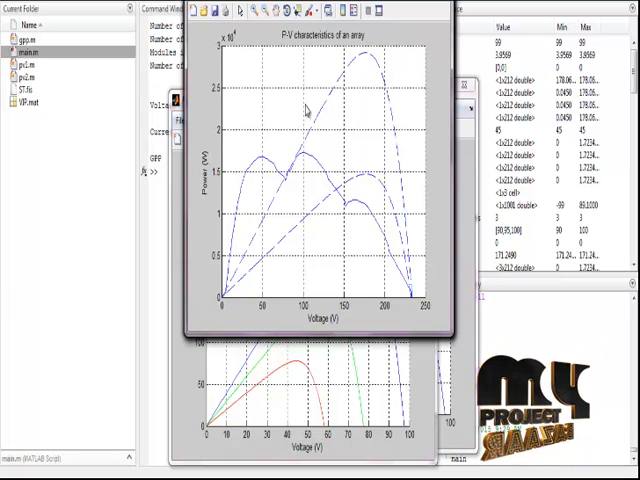
pyautogui.moveTo(298, 312)
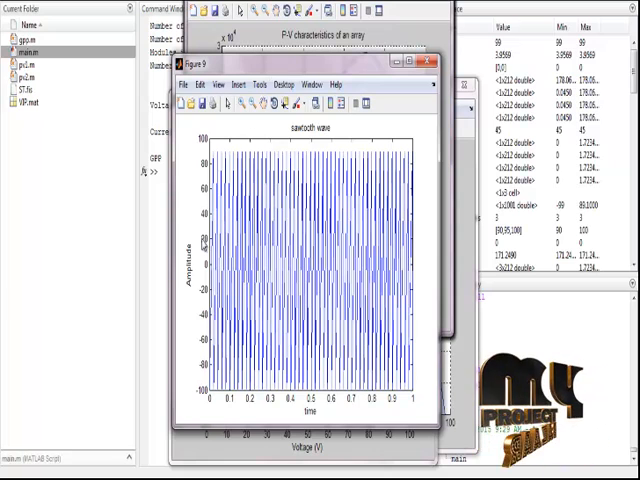
pyautogui.moveTo(152, 384)
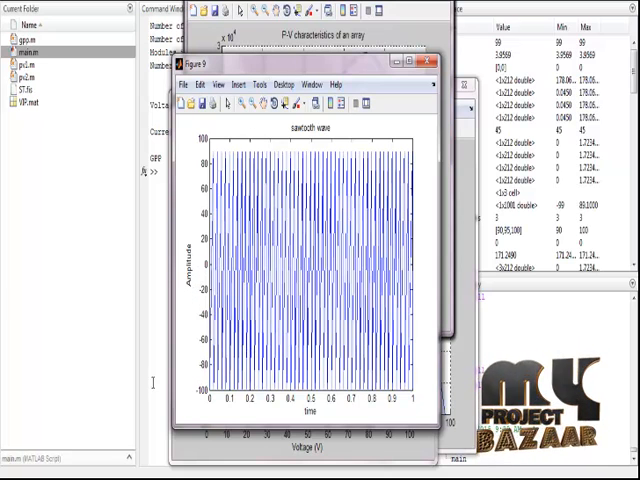